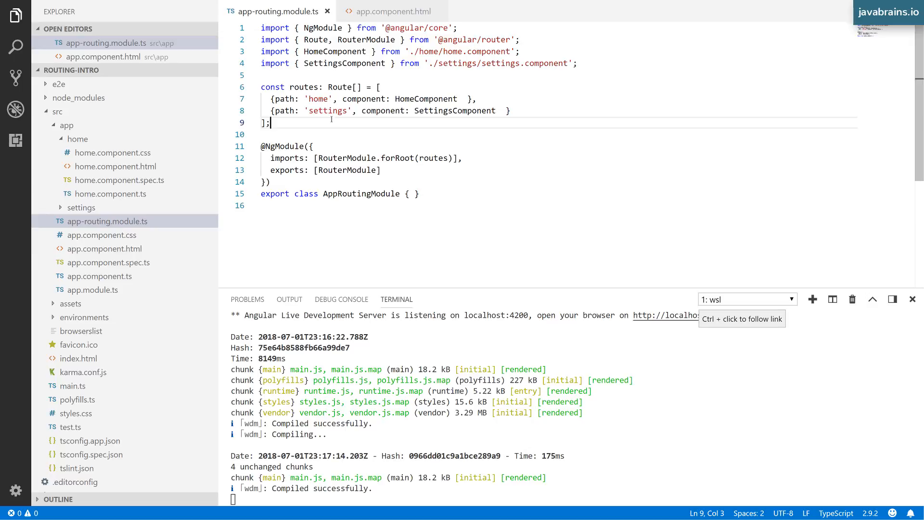
Step: Add a first route {path: '', component: DefaultComponent } above the home and settings routes
double_click(317, 98)
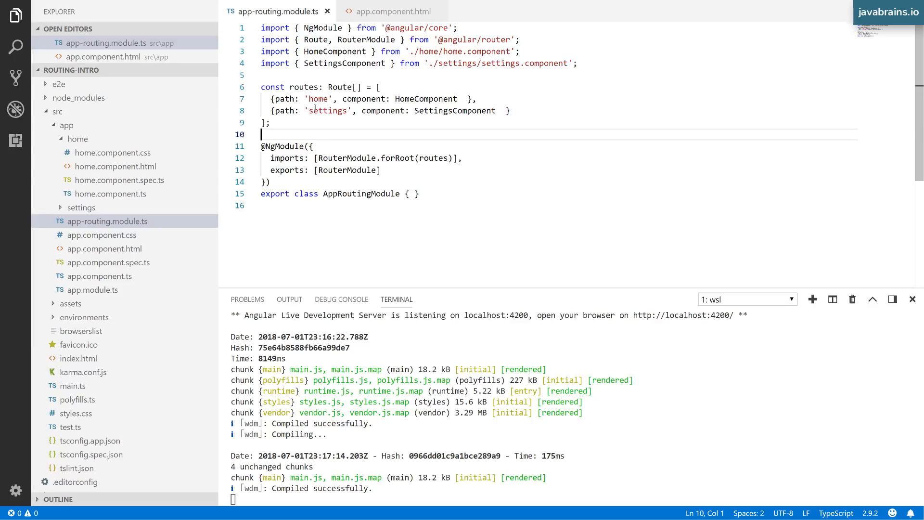
left_click(381, 87)
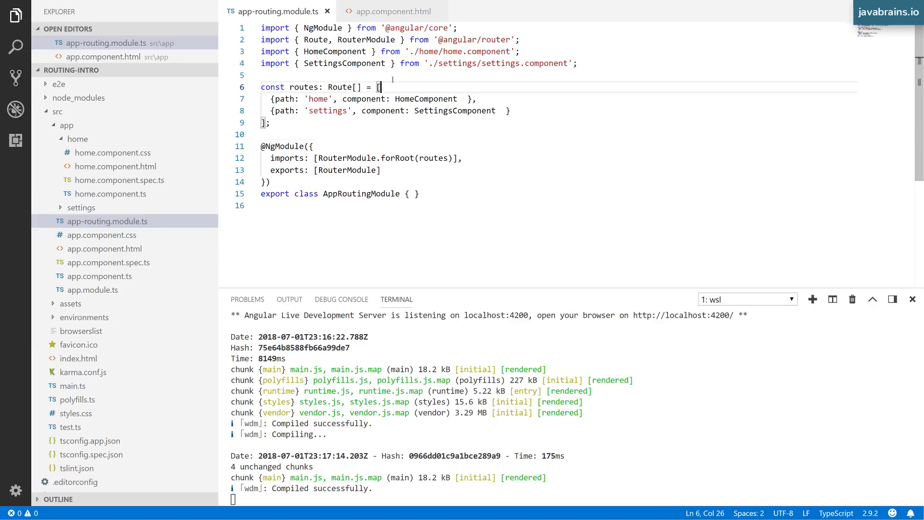
key("Enter")
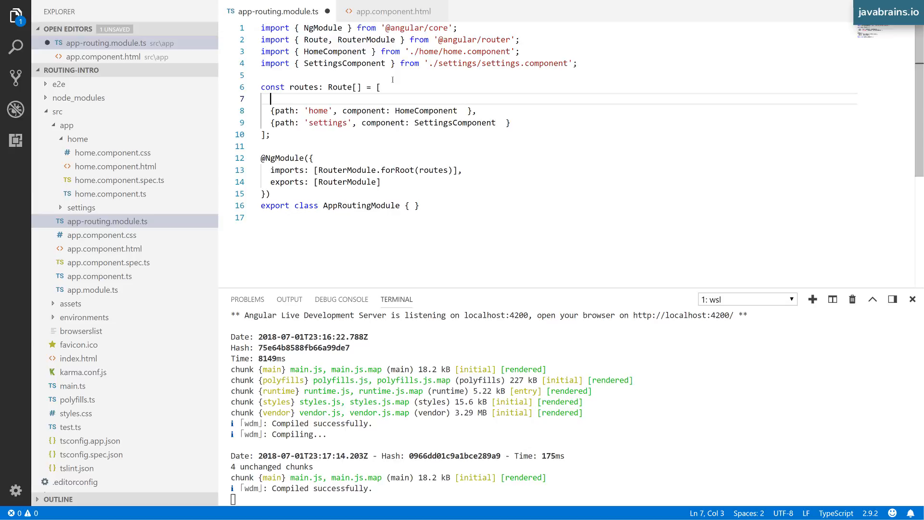
type("{}")
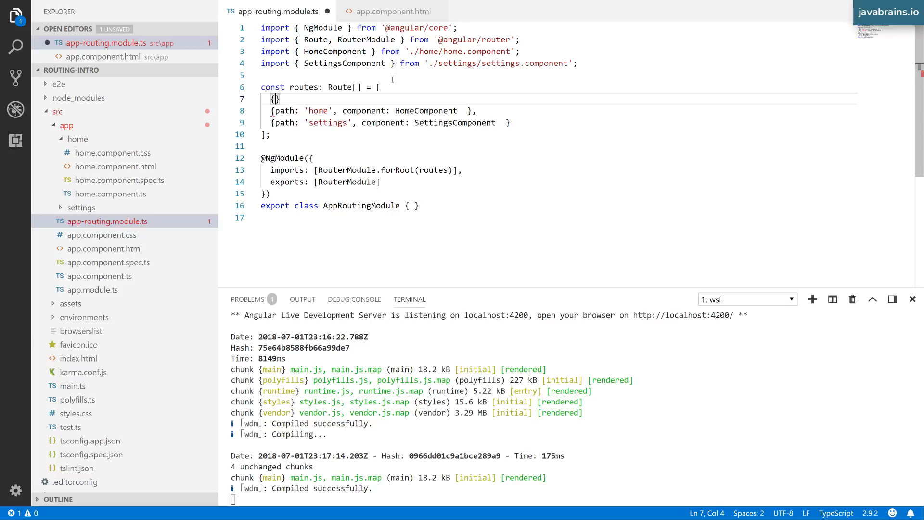
type("path: '',")
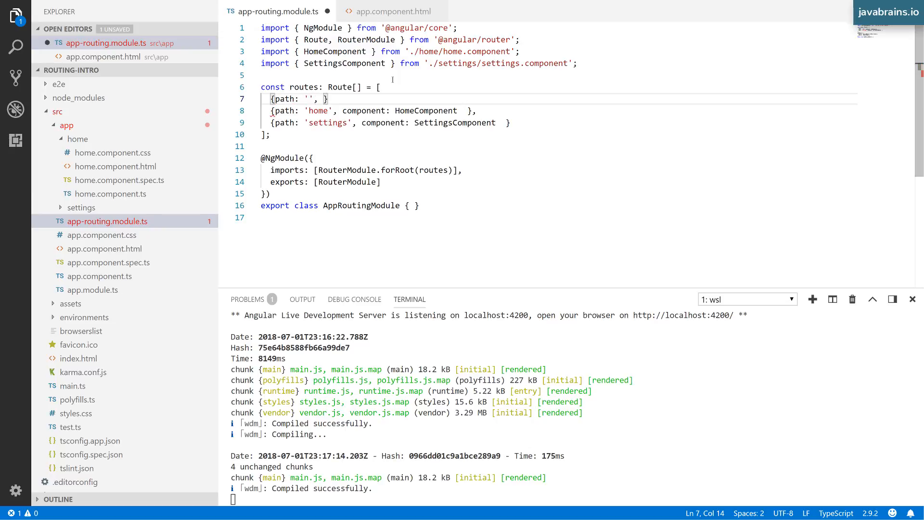
type("component: Default")
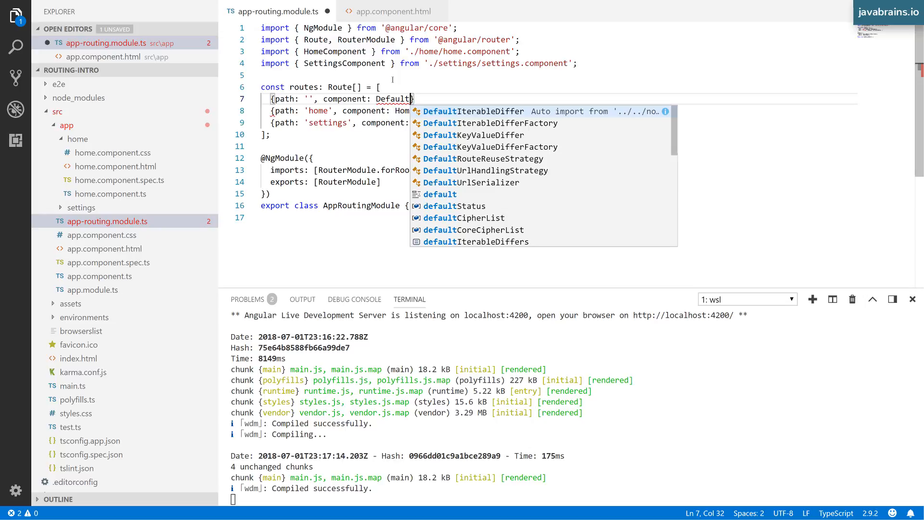
type("Component")
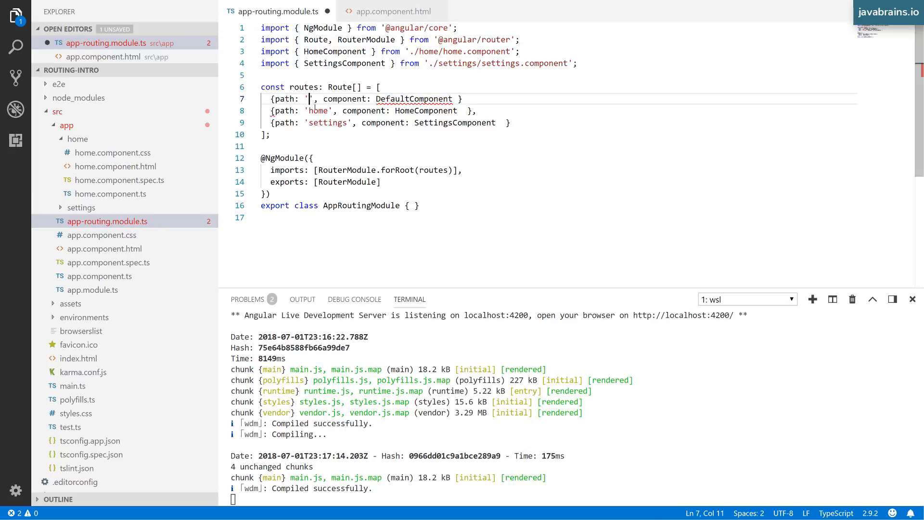
double_click(414, 98)
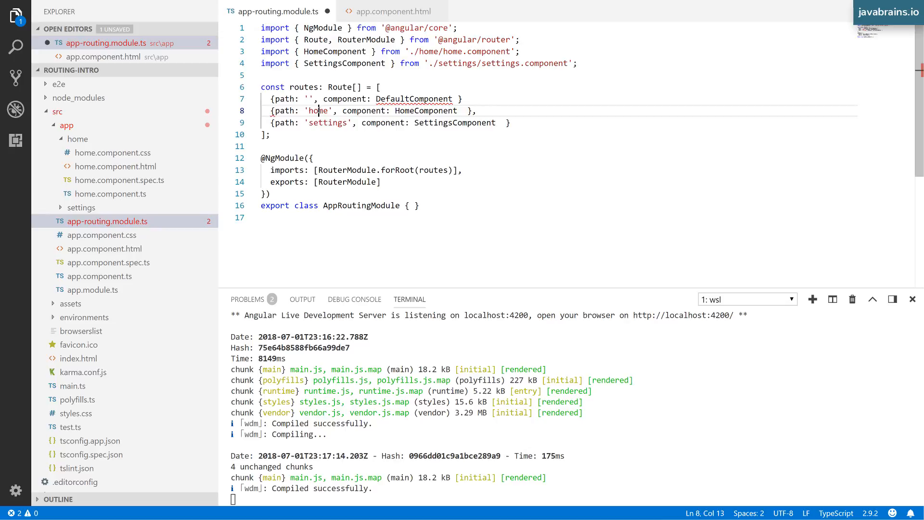
double_click(318, 111)
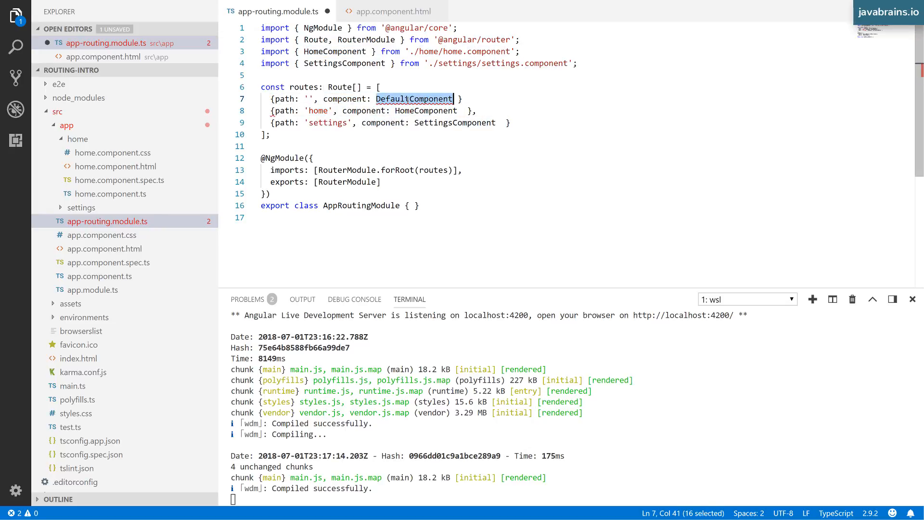
Step: Replace DefaultComponent with HomeComponent on the empty-path route so the project compiles
type("HomeComponent")
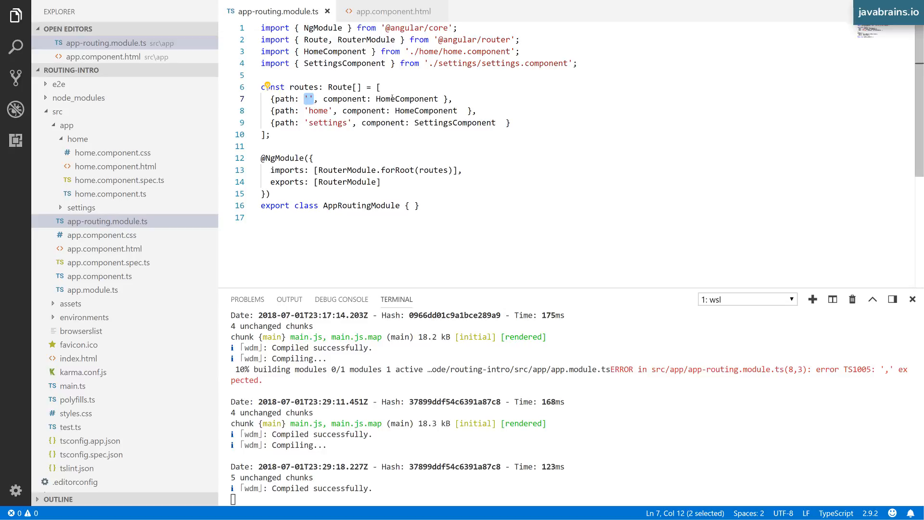
double_click(318, 110)
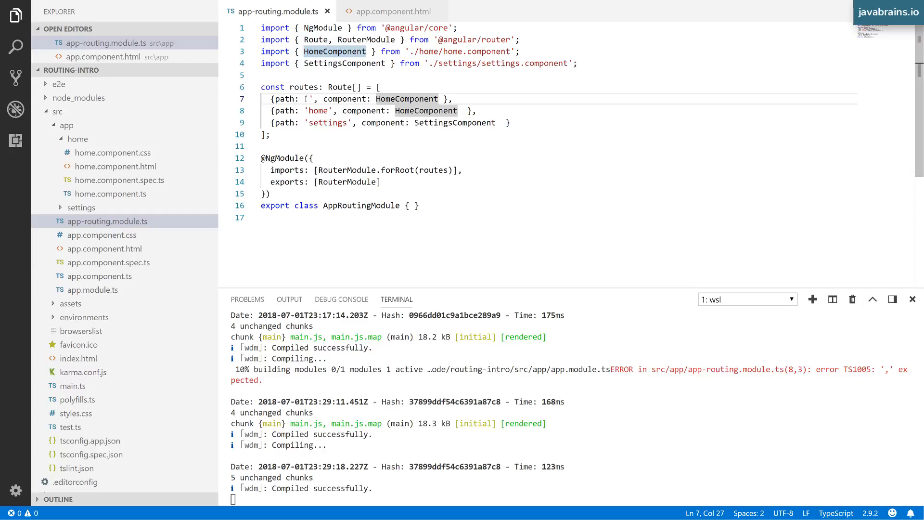
double_click(318, 111)
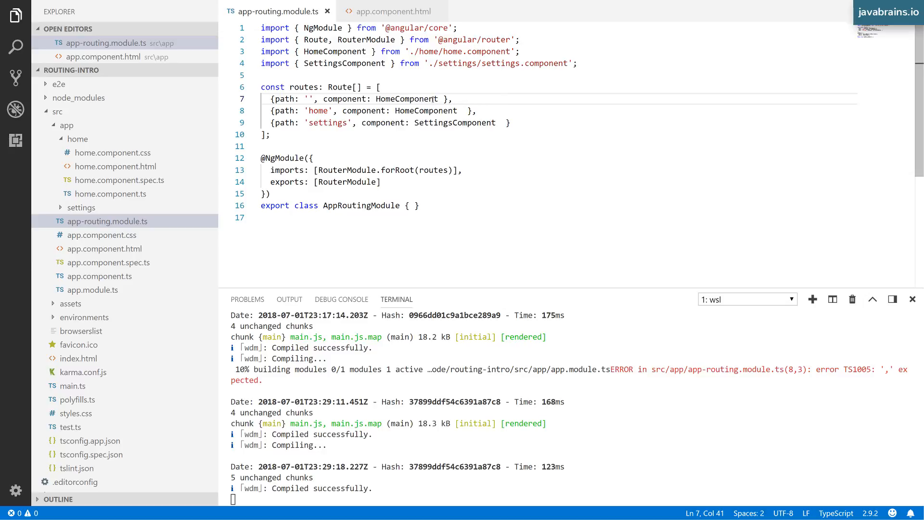
double_click(426, 110)
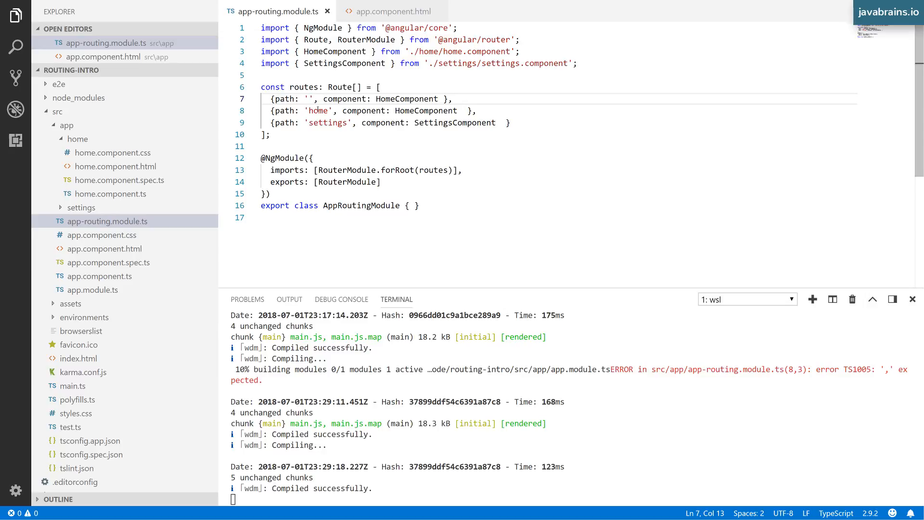
double_click(406, 98)
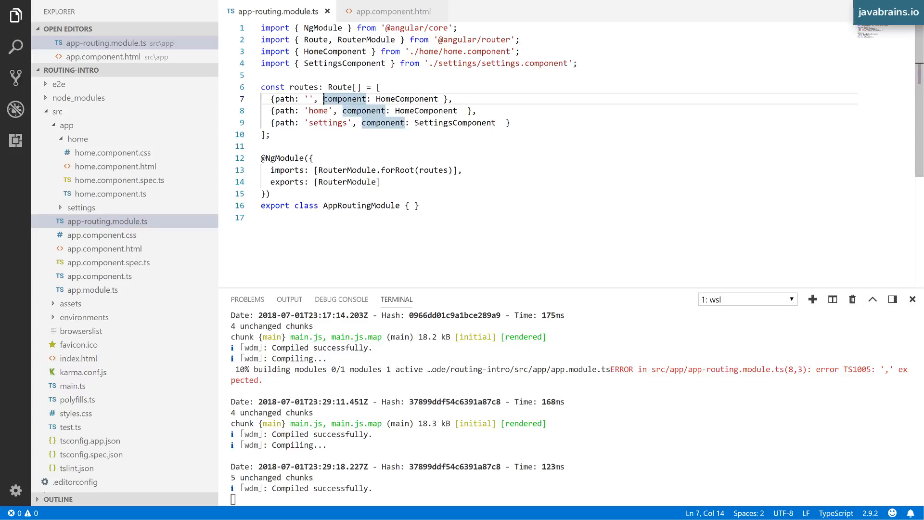
Step: Replace the first route's component mapping with redirectTo: '/home'
left_click_drag(324, 98, 439, 98)
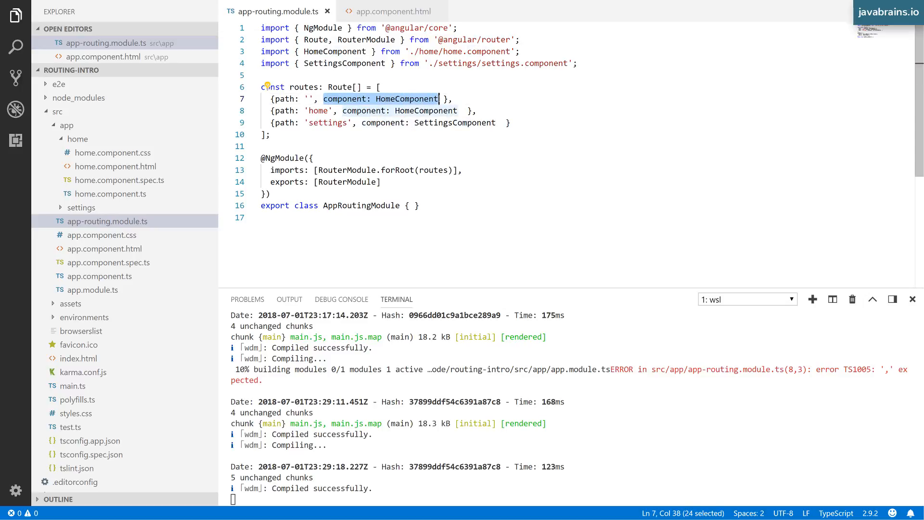
key("Delete")
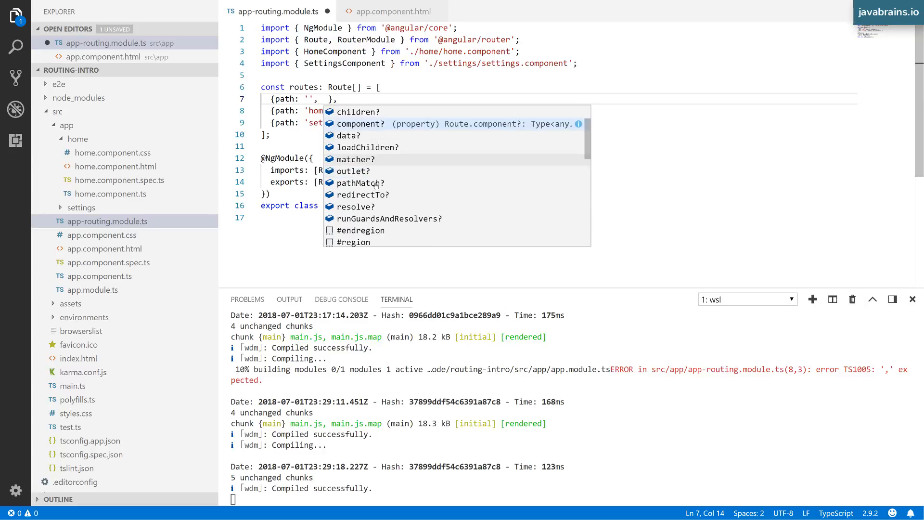
mouse_move(378, 194)
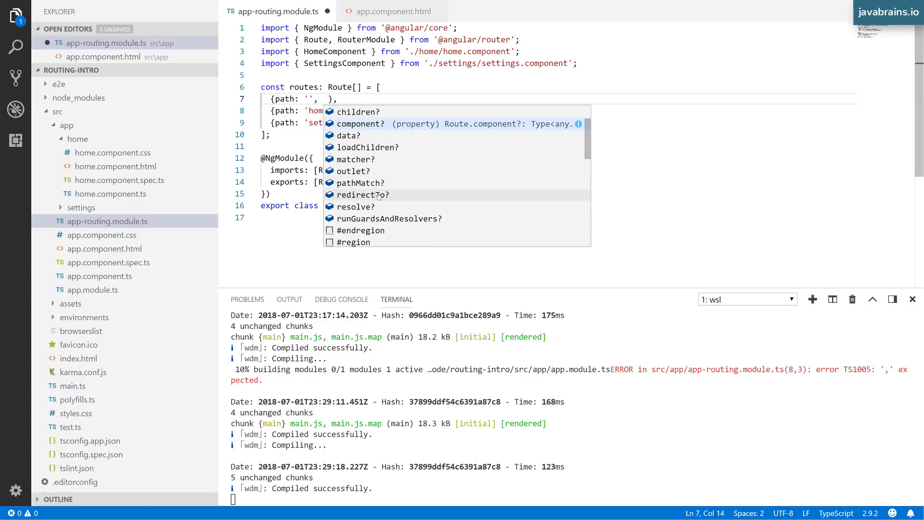
type("redirectTo")
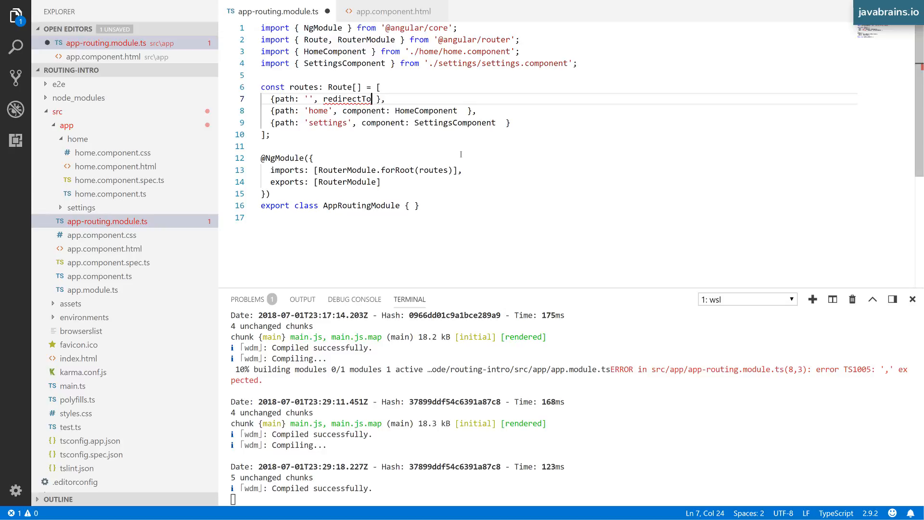
type(": ''")
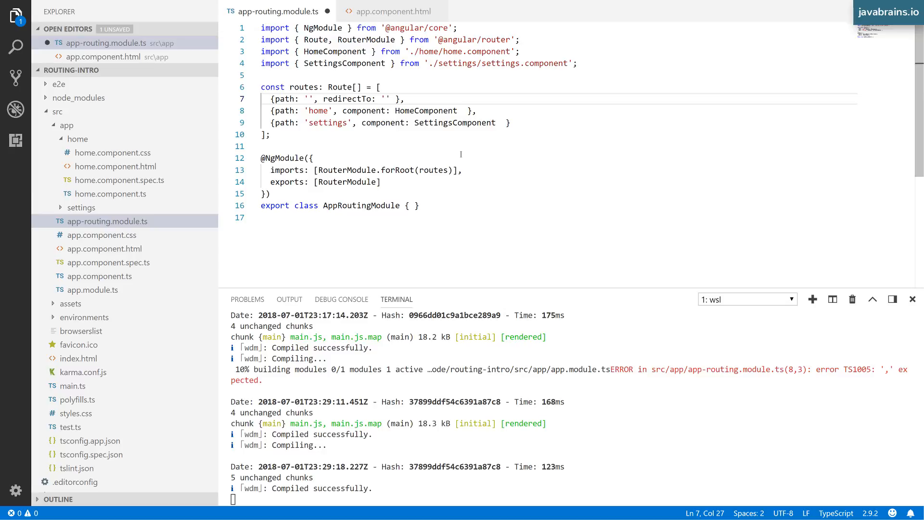
type("/home")
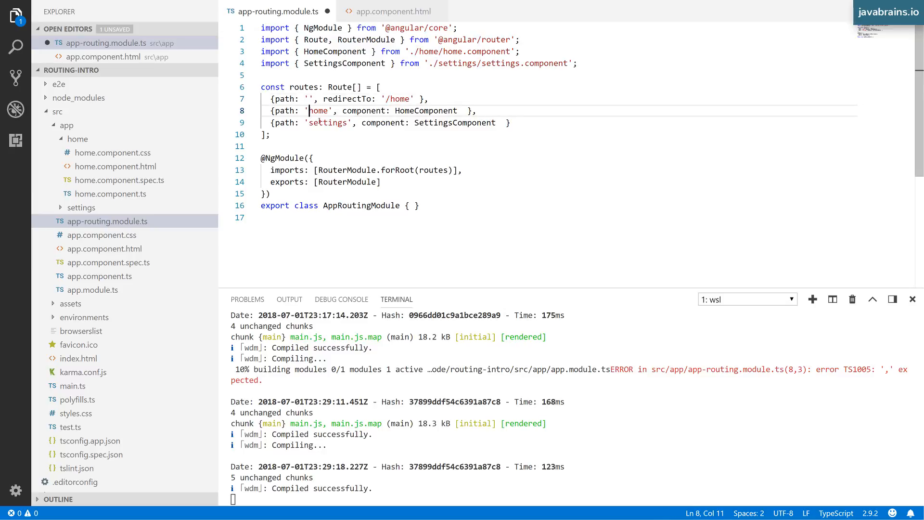
Step: Review the leading slash, the home target and the empty path of the redirect route
double_click(318, 111)
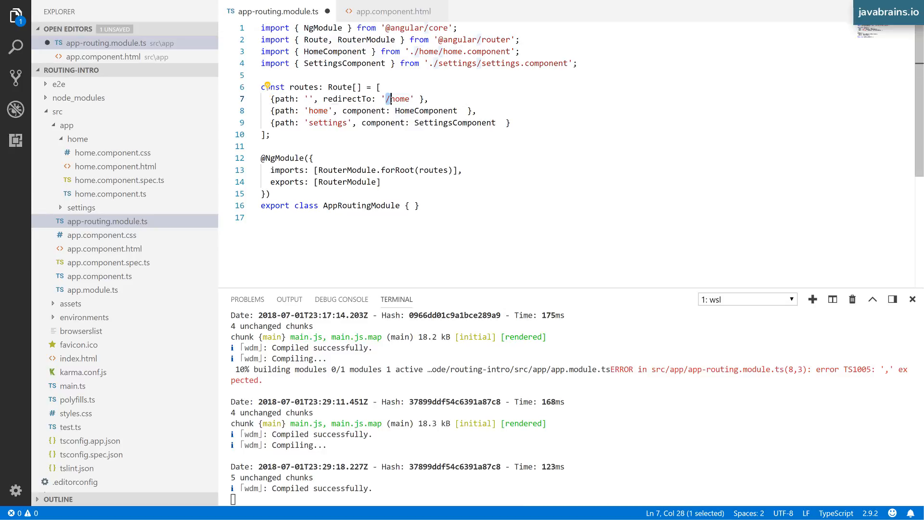
left_click(404, 99)
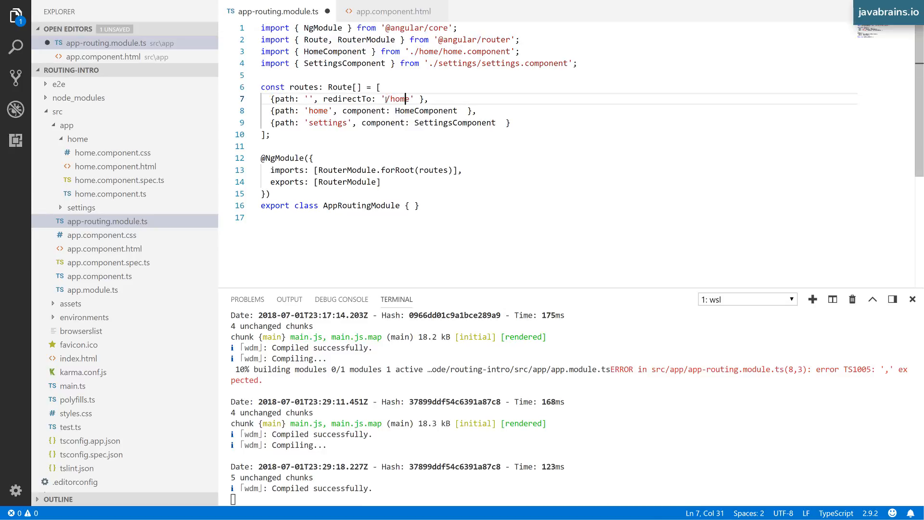
double_click(398, 98)
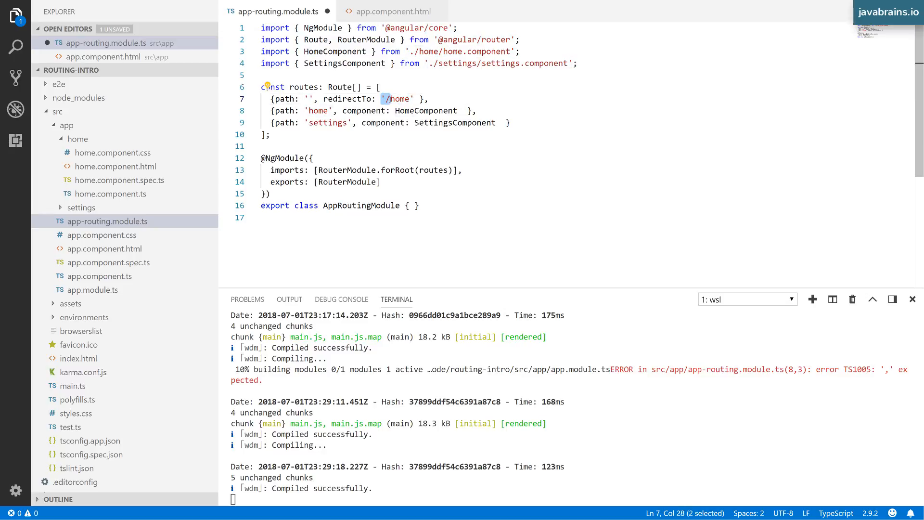
double_click(398, 98)
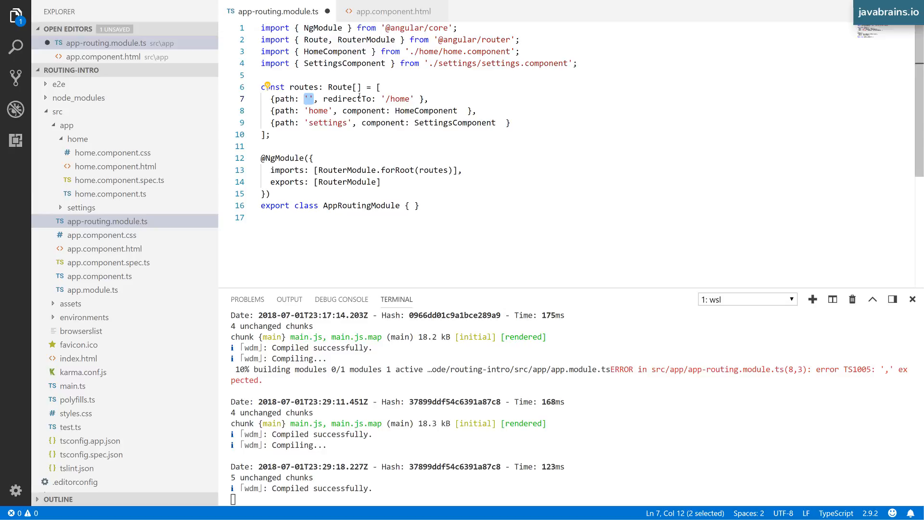
Step: Append pathMatch: 'full' to the redirect route, then try 'prefix' instead
left_click(385, 99)
type(",")
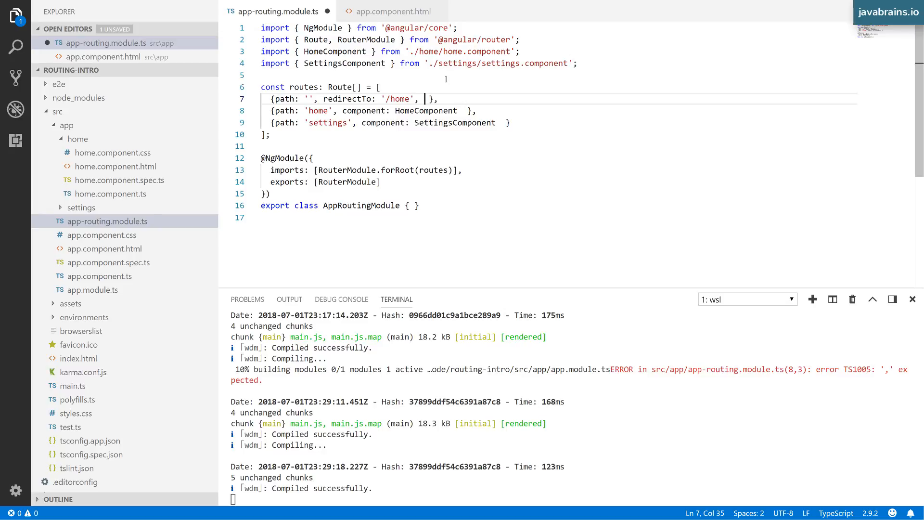
type("pathMatch:")
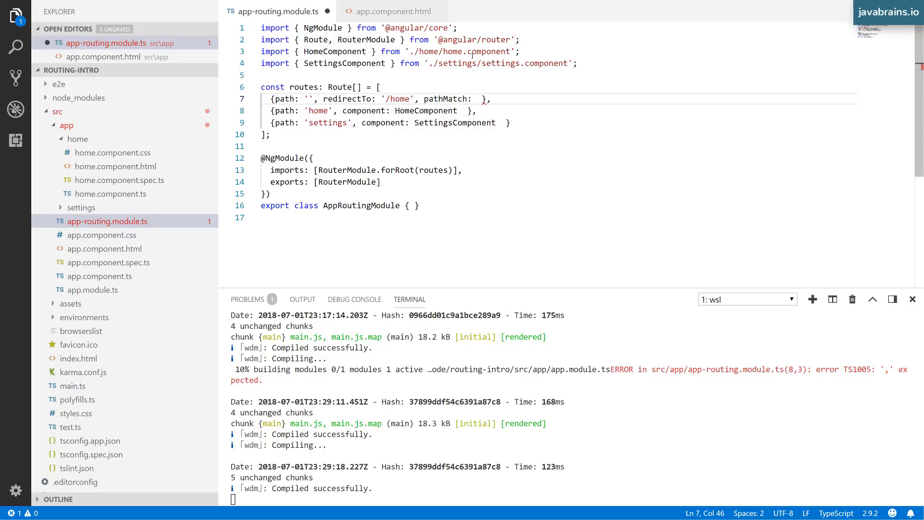
type("'full'")
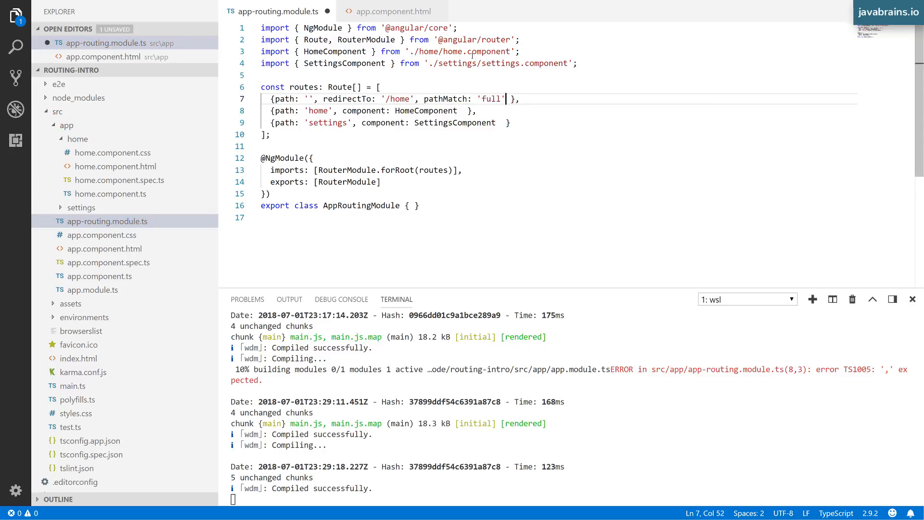
double_click(489, 98)
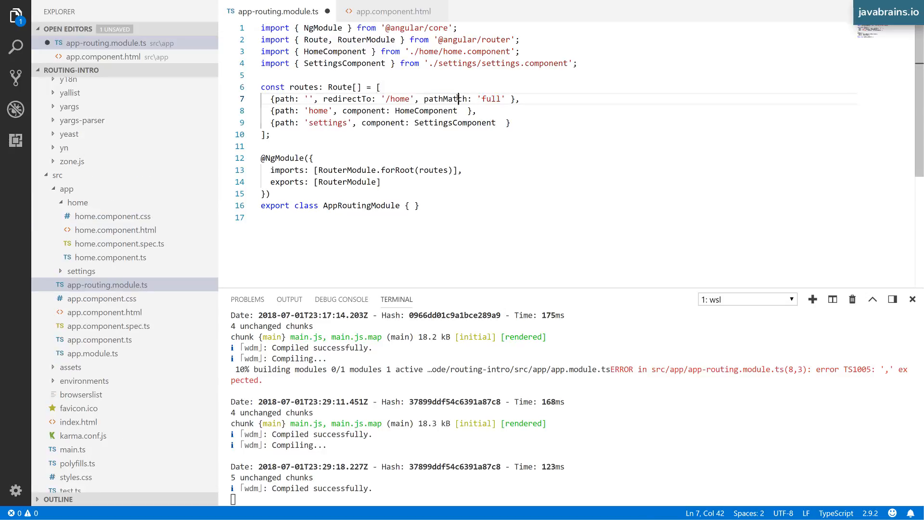
double_click(445, 98)
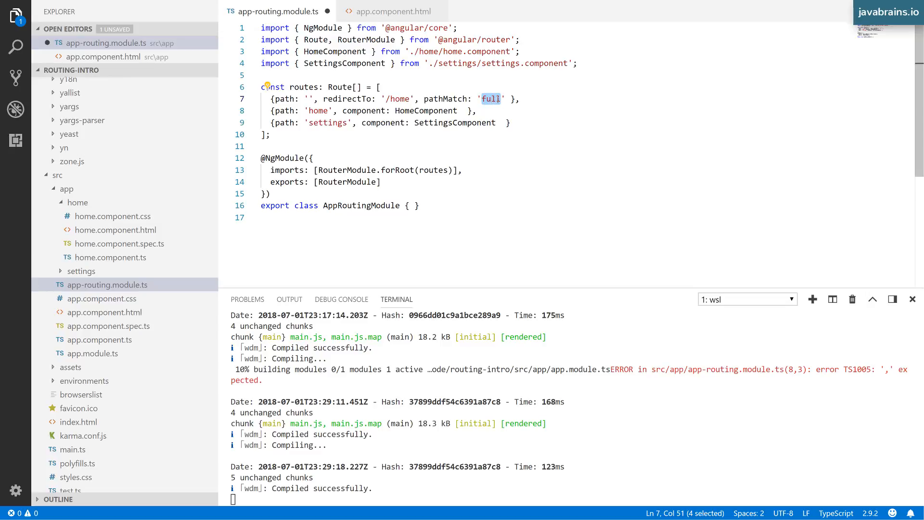
type("prefix")
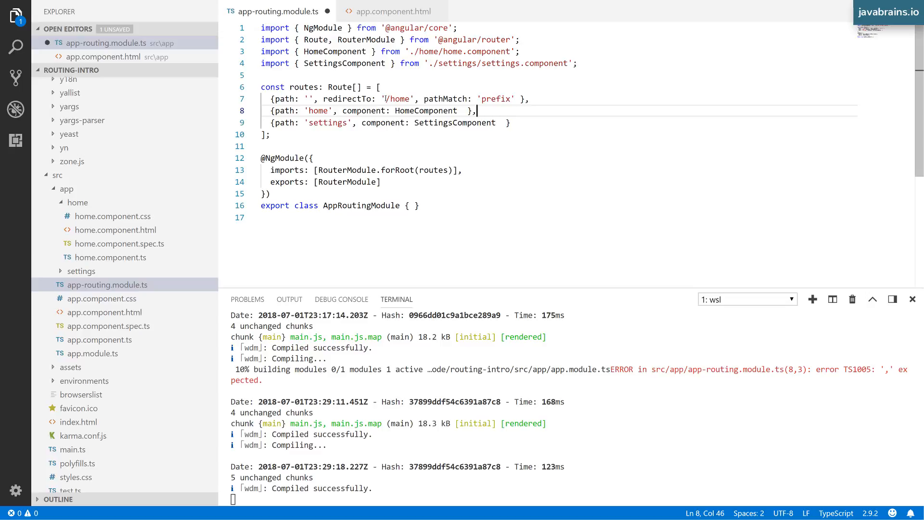
Step: Change pathMatch back to 'full' and save so the app compiles
double_click(396, 98)
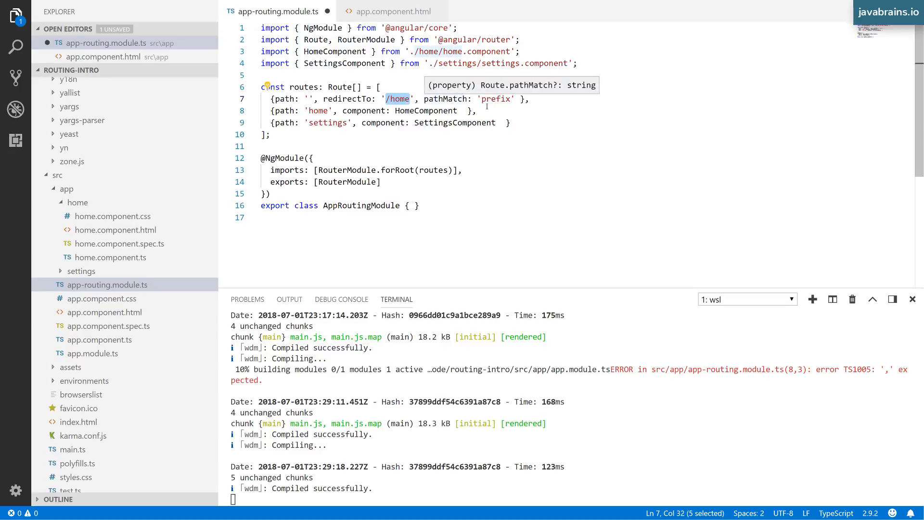
left_click(491, 99)
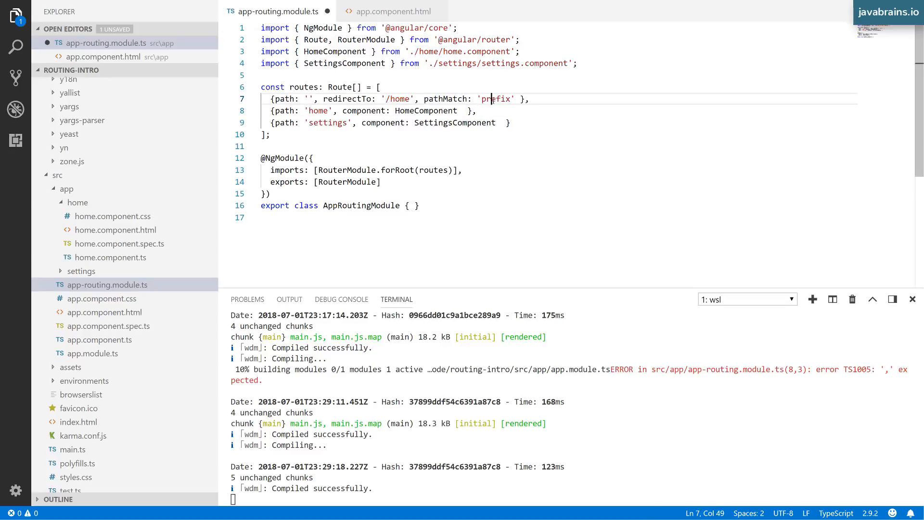
type("full")
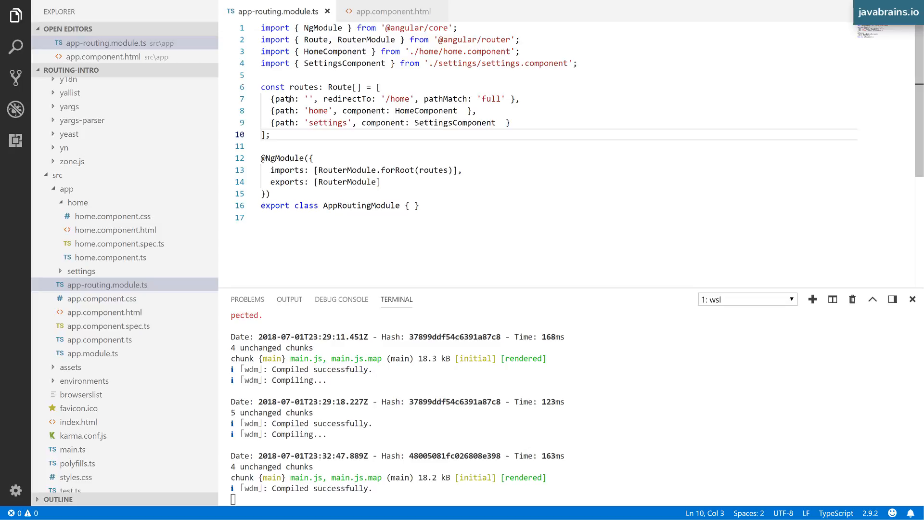
left_click_drag(269, 98, 477, 111)
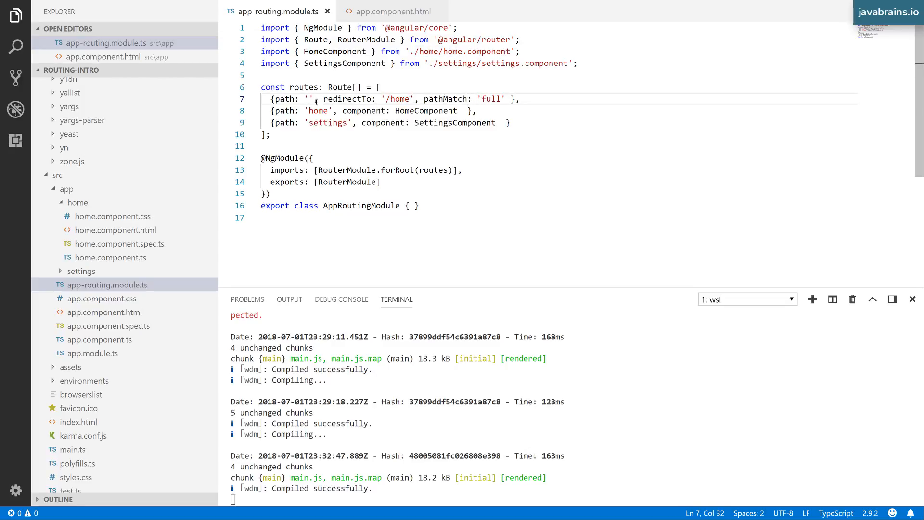
left_click(331, 98)
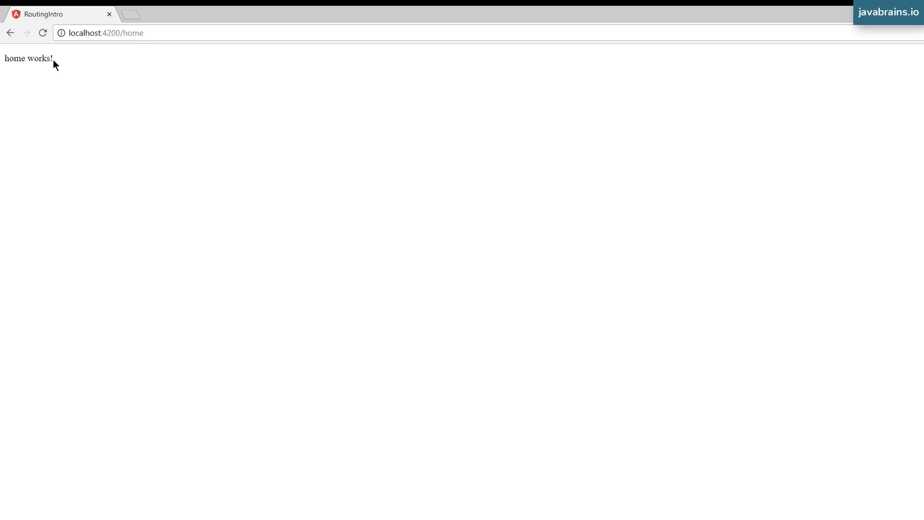
mouse_move(128, 60)
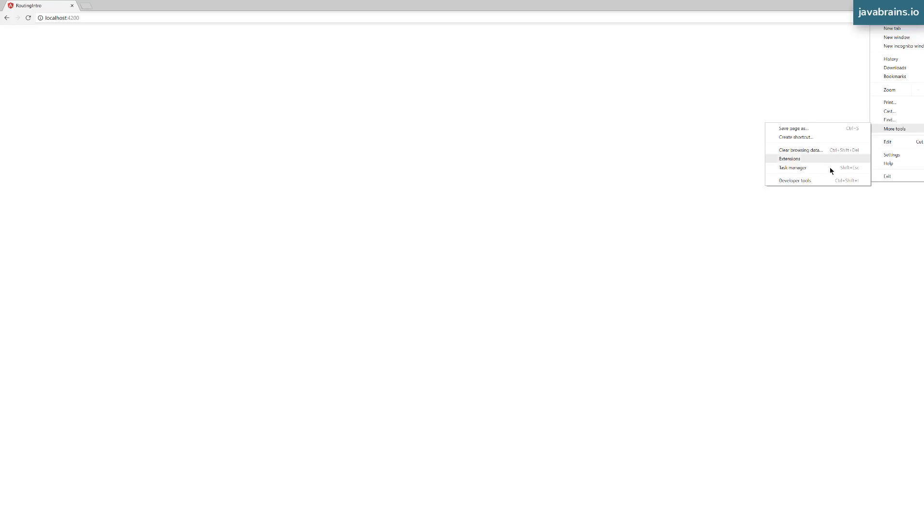
Step: View the cannot-match-any-routes console error for localhost:4200/foo in the developer tools
left_click(795, 180)
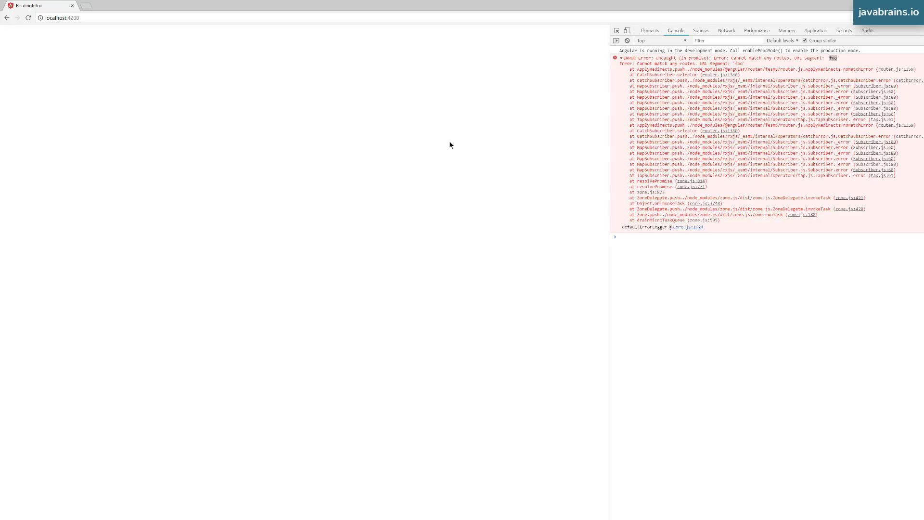
mouse_move(301, 112)
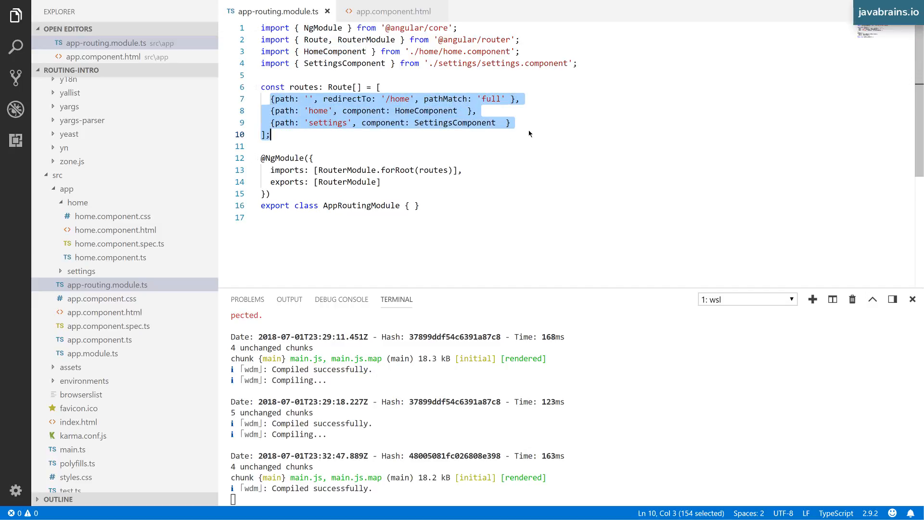
Step: Start a fourth route {path: '**', component} after the settings route
left_click(529, 122)
type(",")
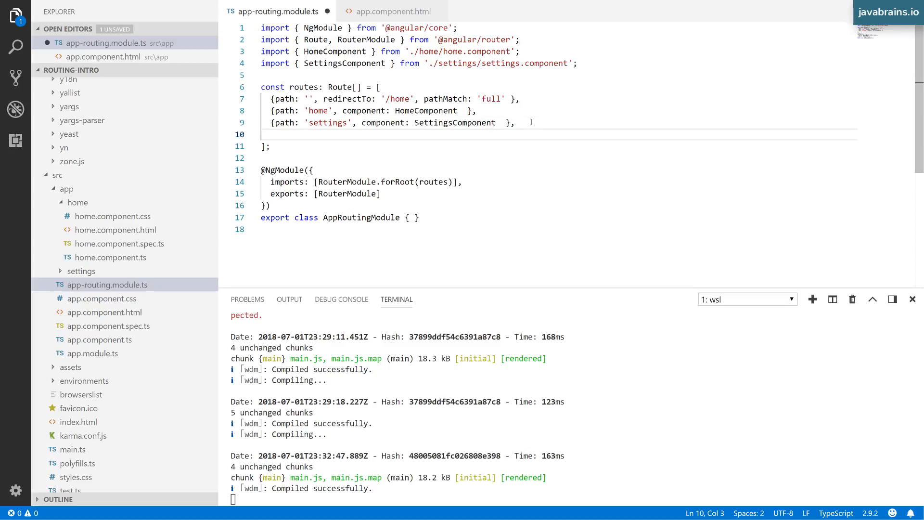
type("{}")
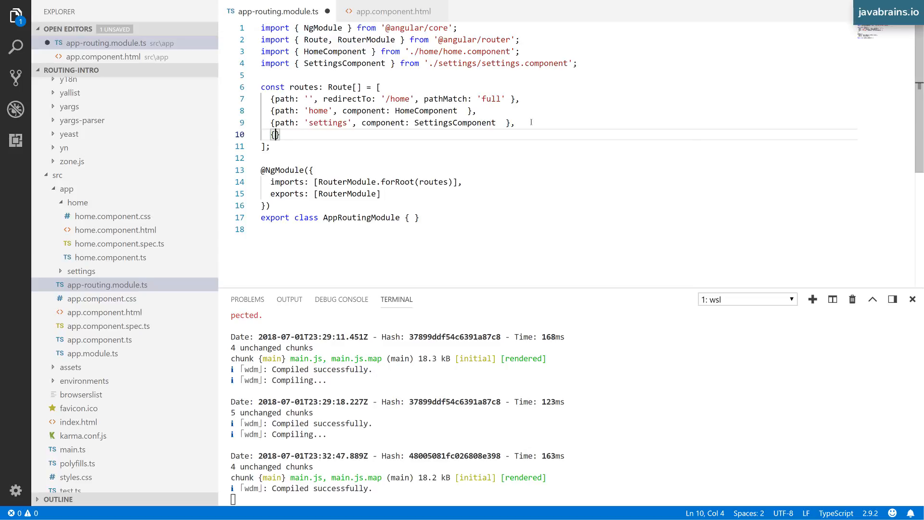
type("path: '")
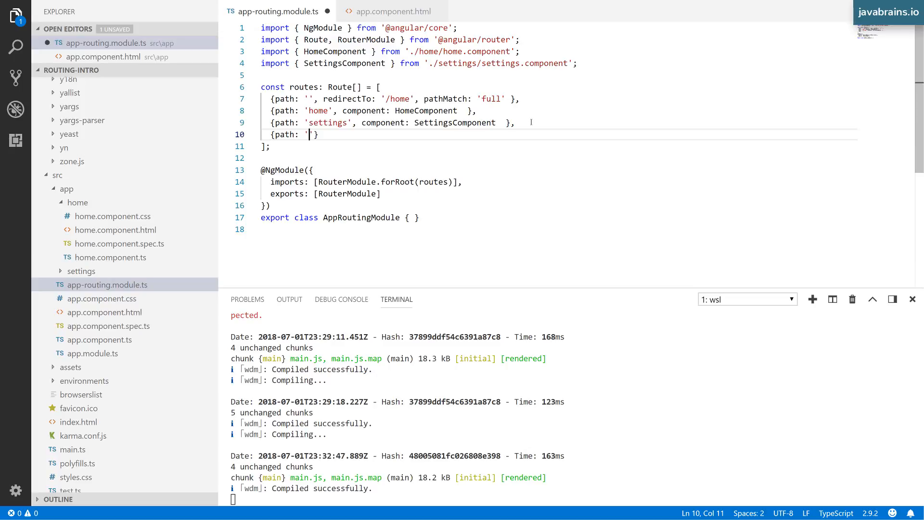
type("**")
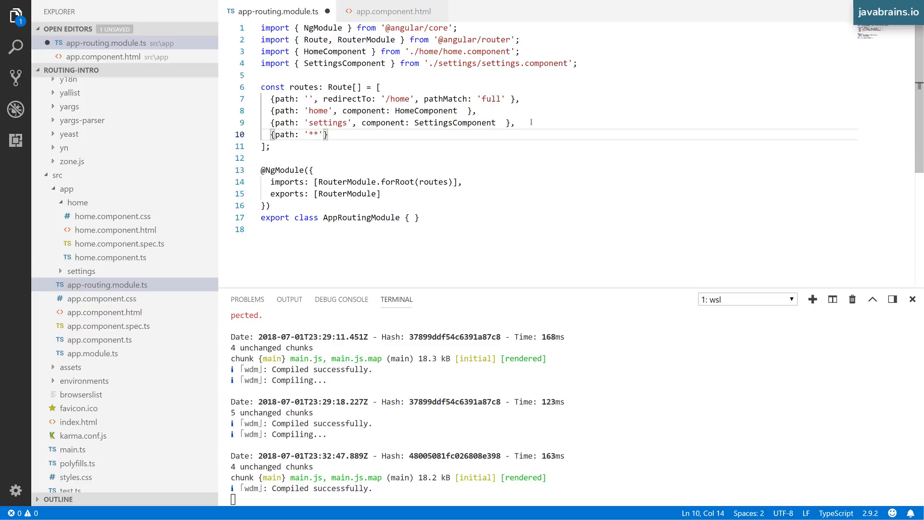
type(",")
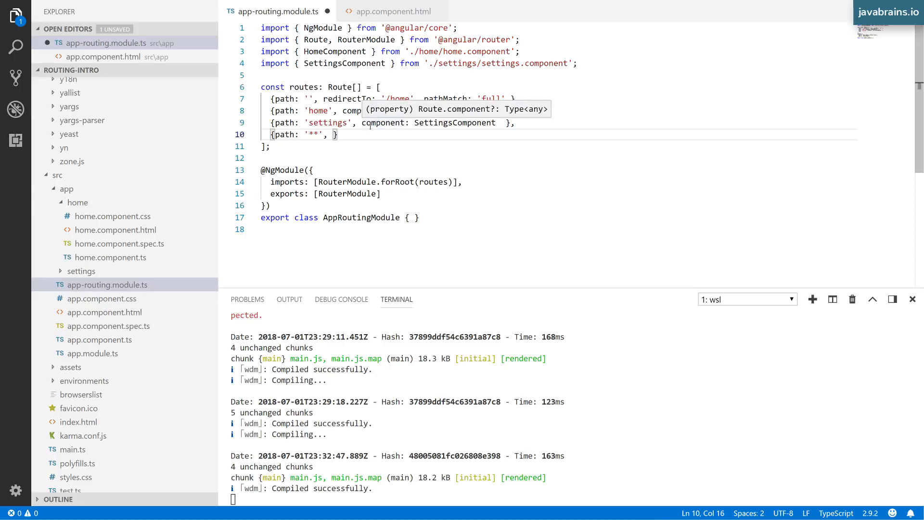
type("component:")
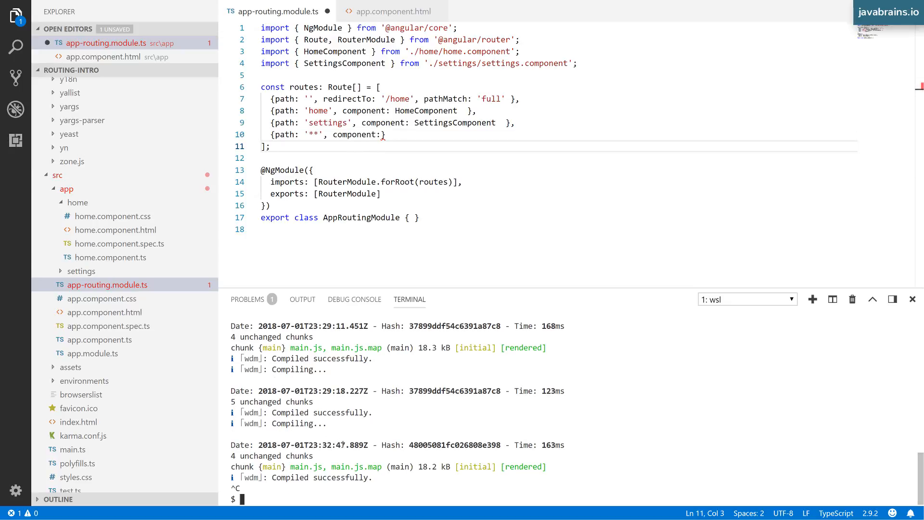
Step: Generate the page-not-found component with ng g c in the terminal
type("ng g c page")
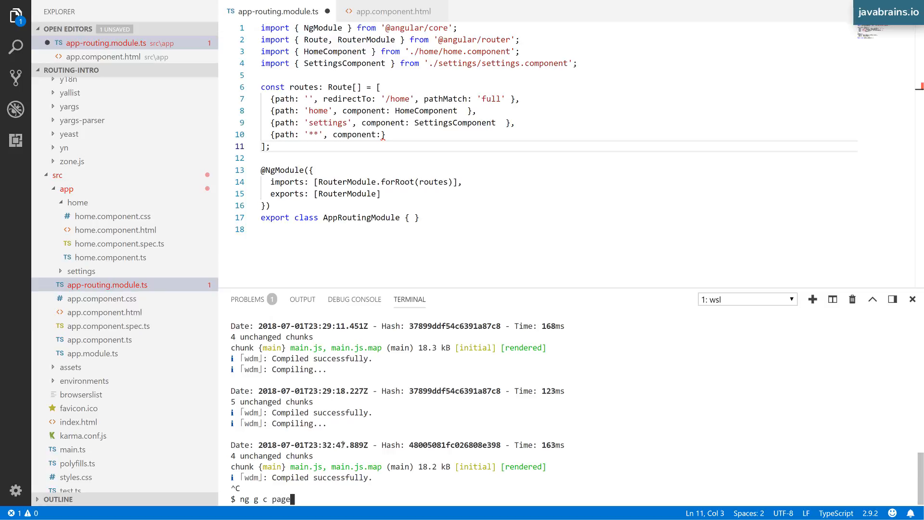
type("-not-fo")
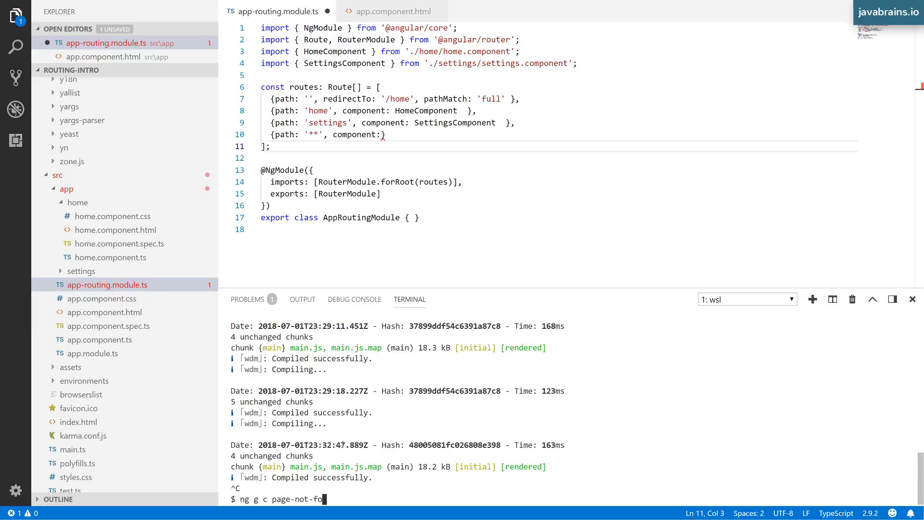
type("nd")
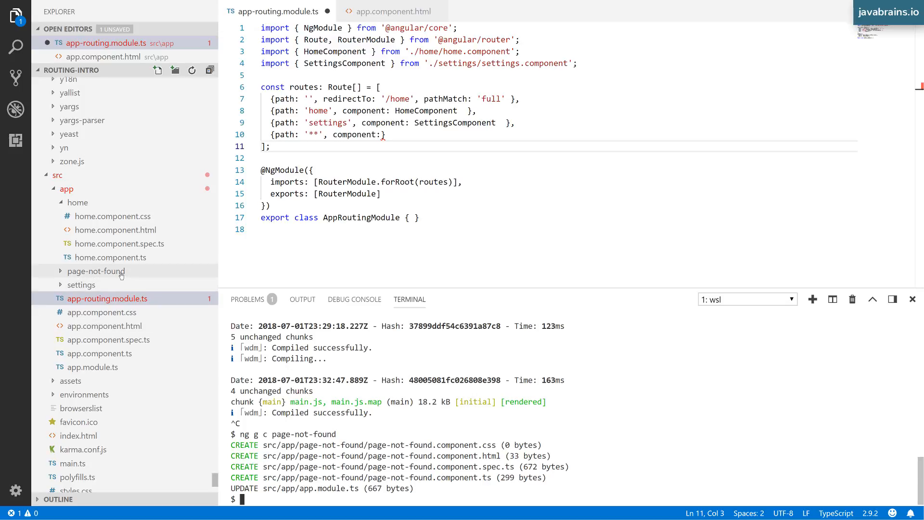
left_click(96, 271)
type("E")
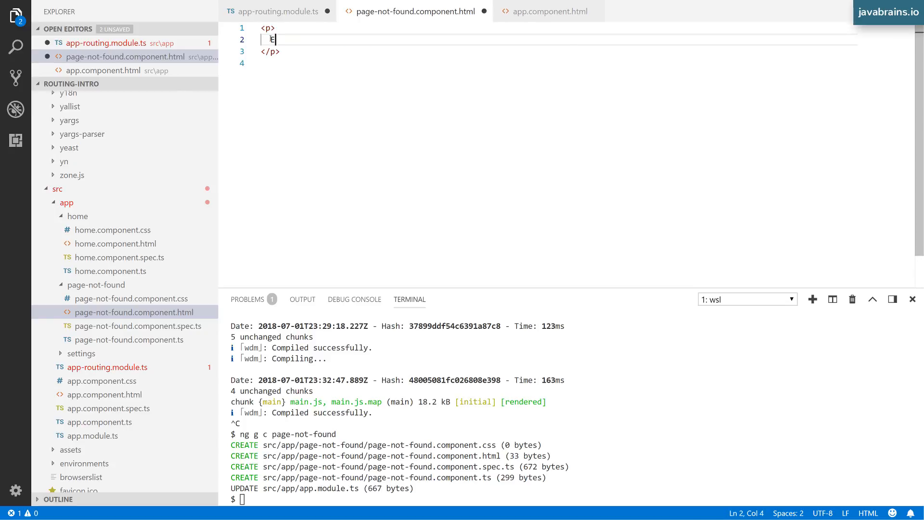
Step: Write "Error! You've entered in invalid URL. Page not found!" in its template
type("rror! You")
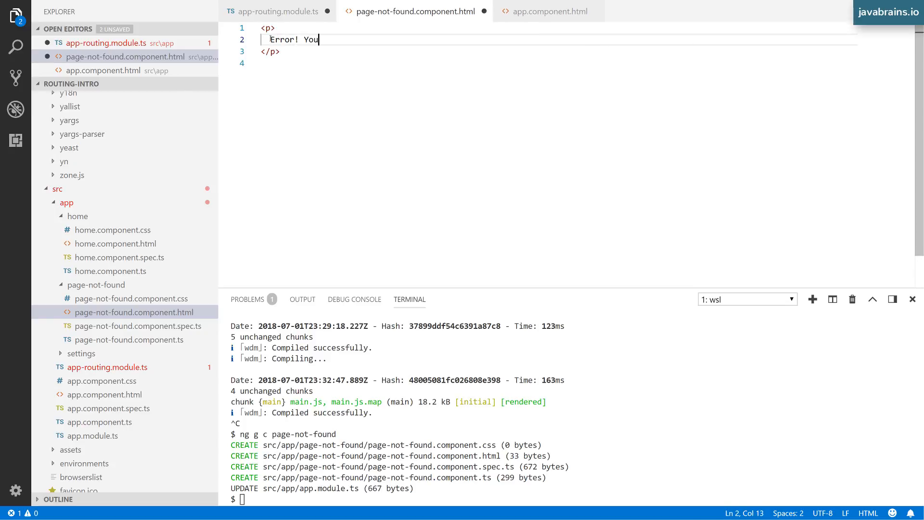
type("'ve entered")
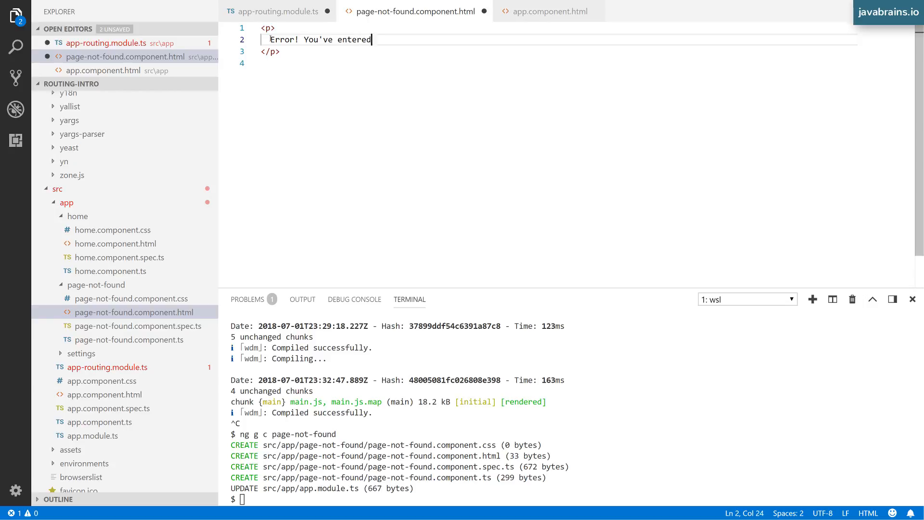
type("in invalid")
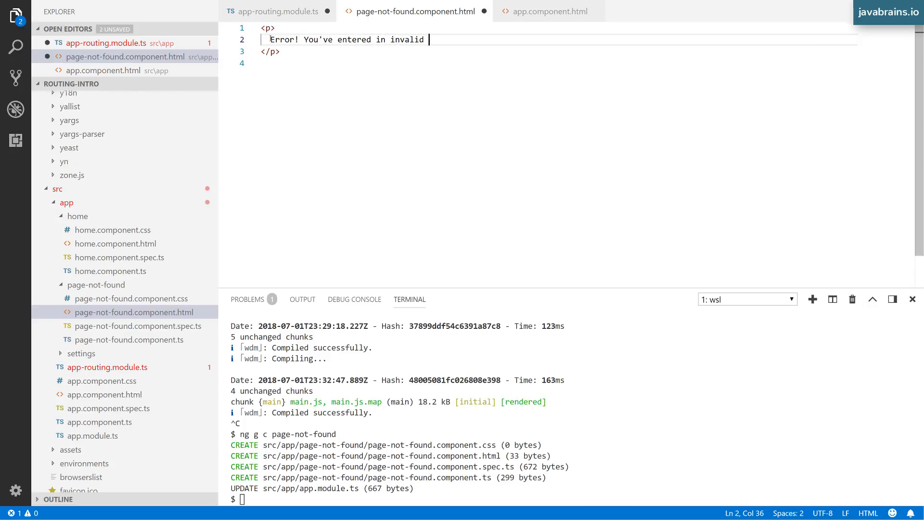
type("URL. P")
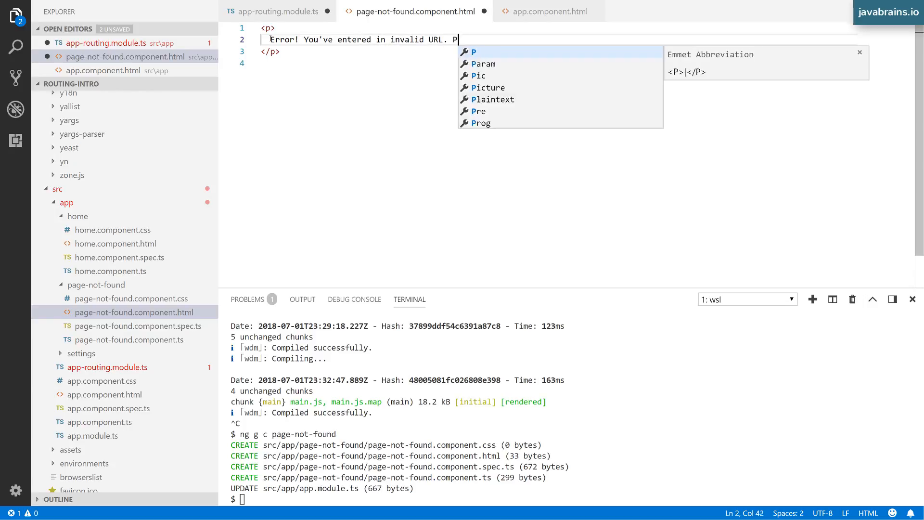
type("age not found")
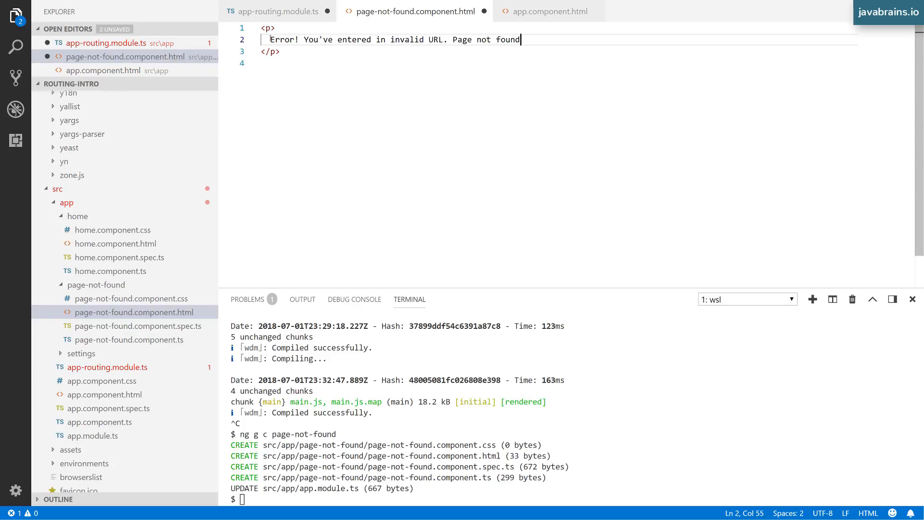
type("!")
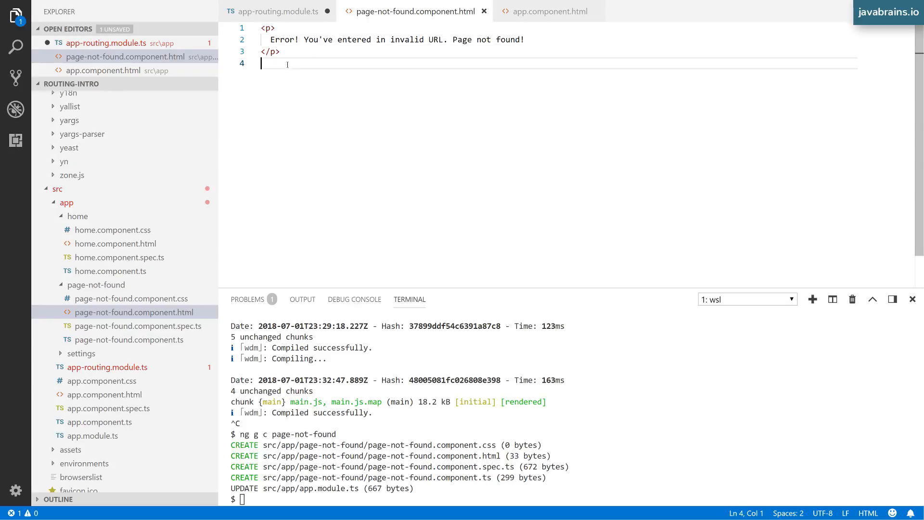
mouse_move(277, 11)
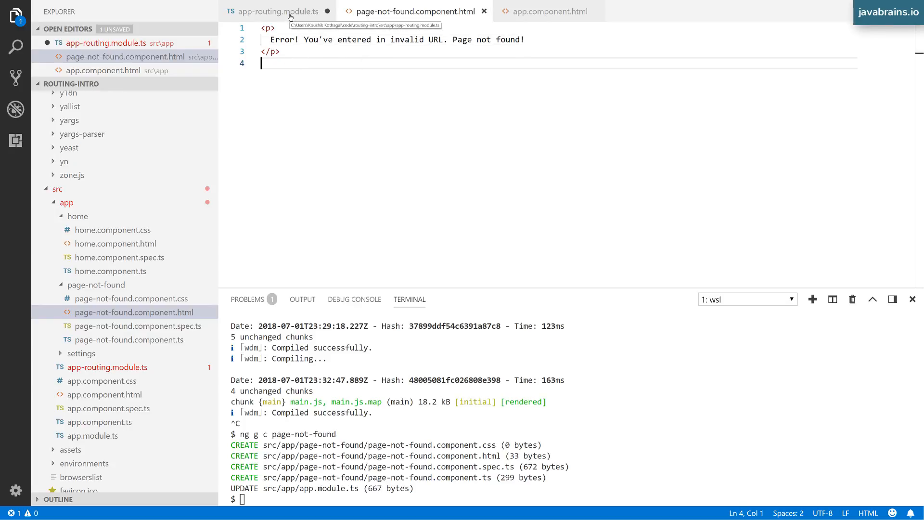
Step: Import PageNotFoundComponent, map the '**' route to it, and run ng serve
left_click(274, 11)
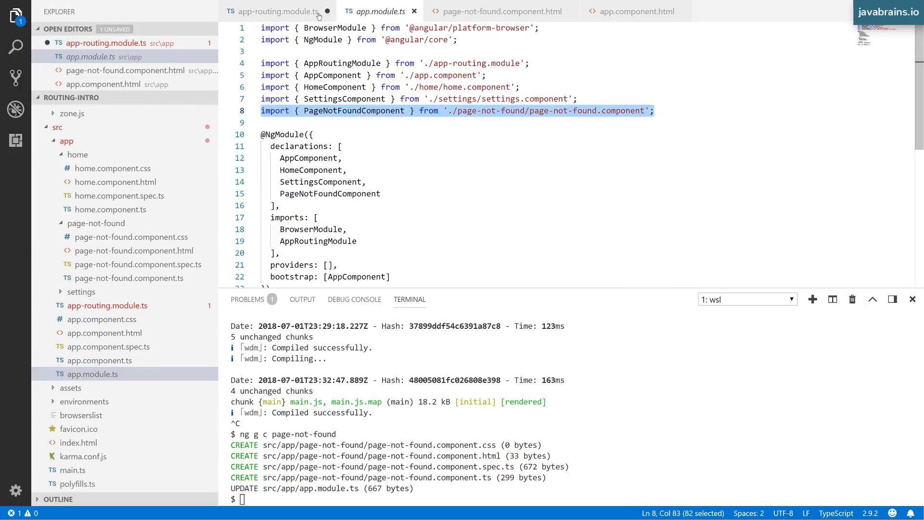
left_click(278, 11)
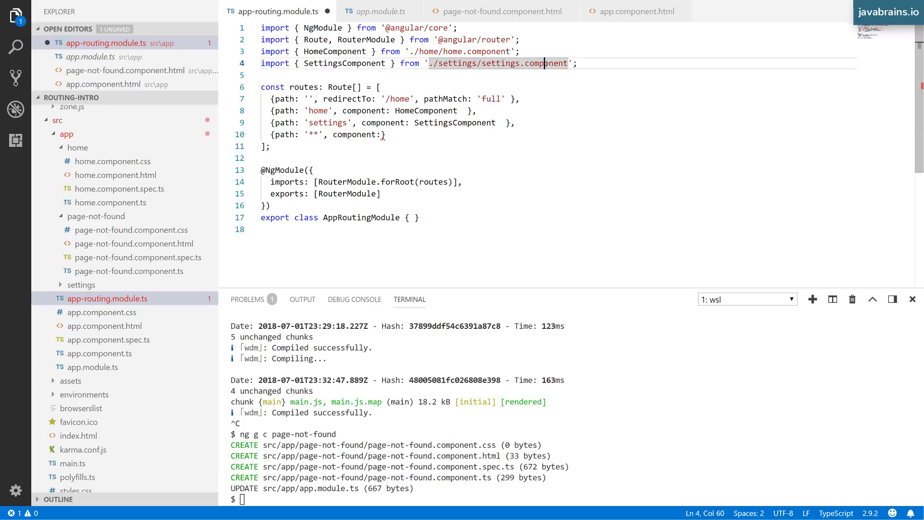
type("import { PageNotFoundComponent } from './page-not-found/page-not-found.component';")
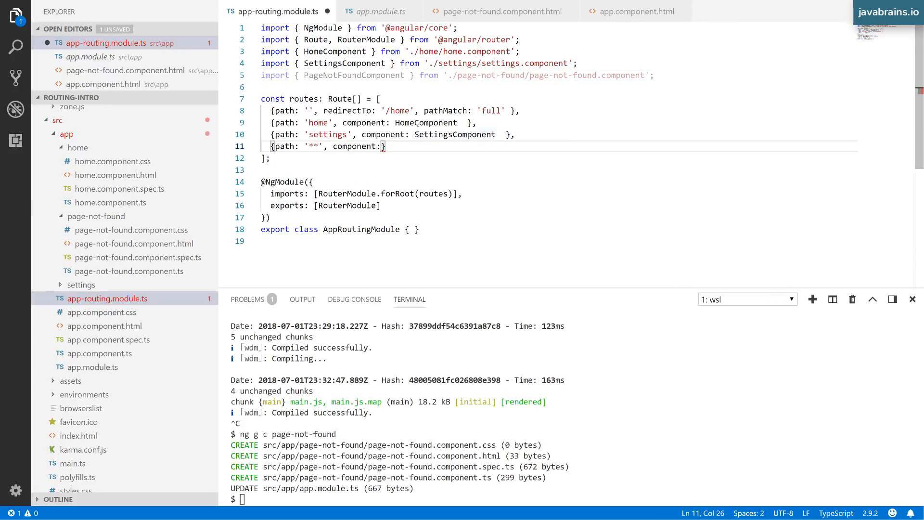
type("PageNotFoundComponent")
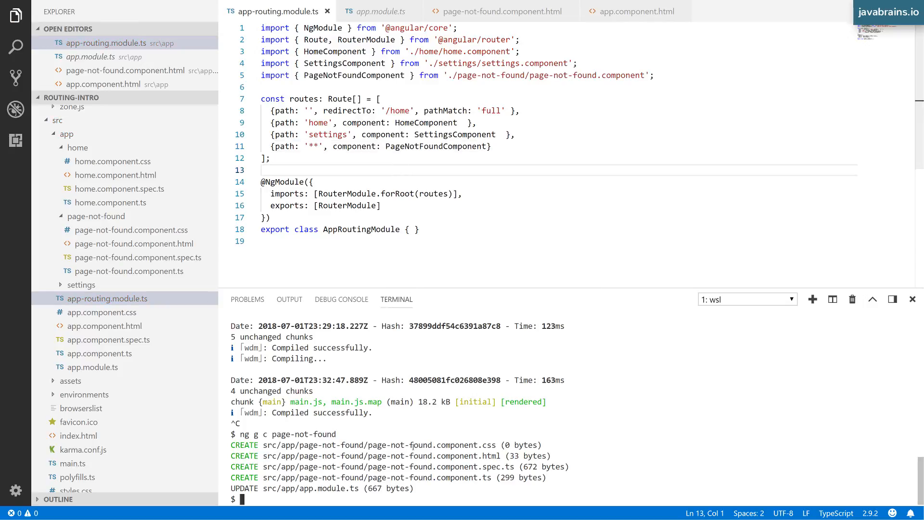
type("ng serve")
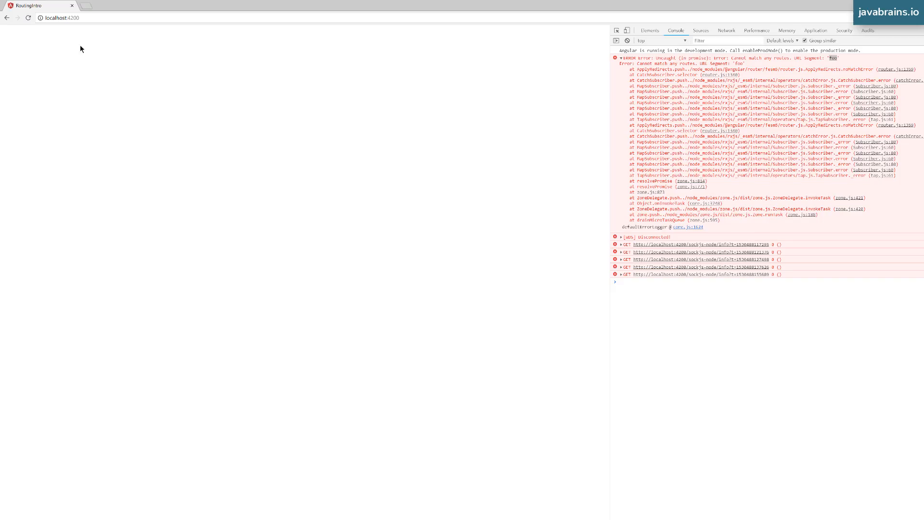
Step: Visit localhost:4200/home then /foo/bar to see the page-not-found message, and return to VS Code
type("localhost:4200/home")
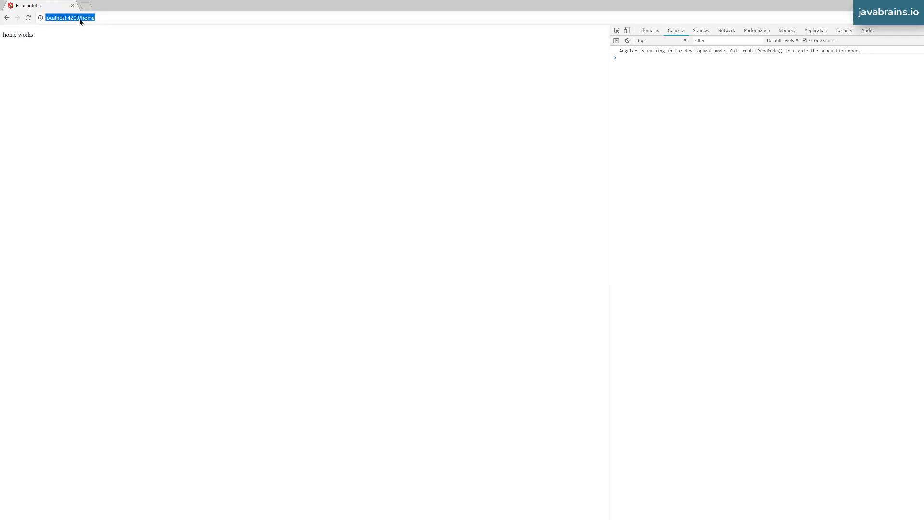
type("localhost:4200/foo/bar")
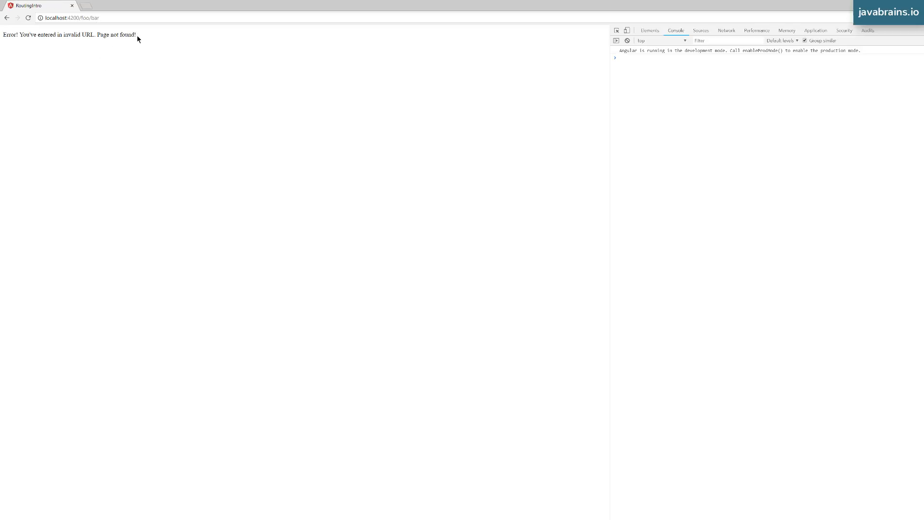
left_click(89, 17)
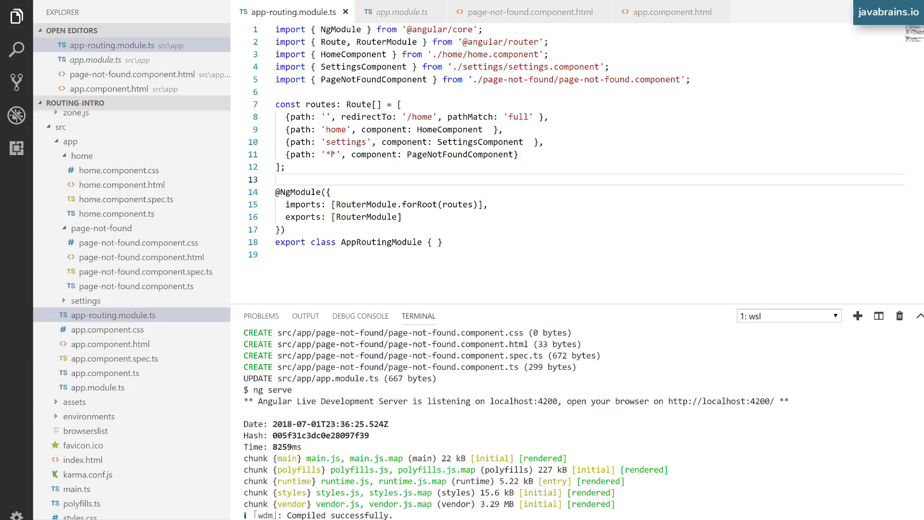
double_click(330, 154)
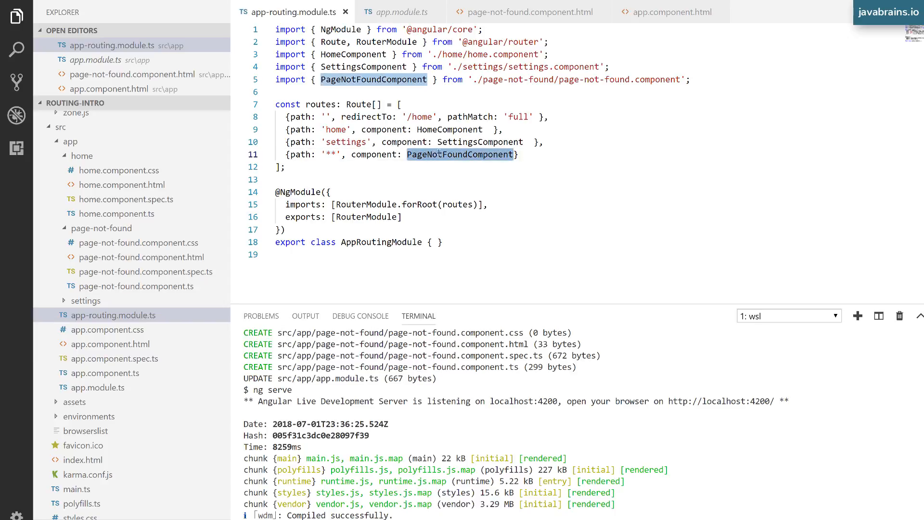
mouse_move(459, 154)
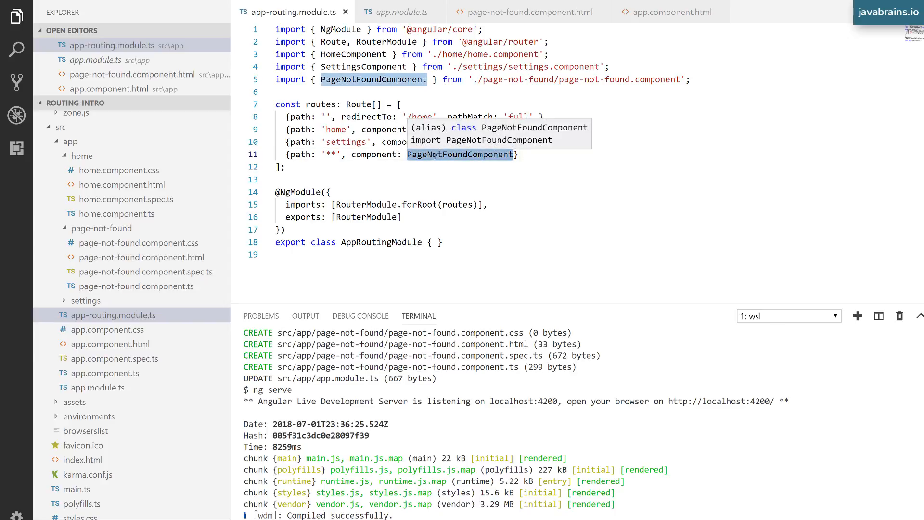